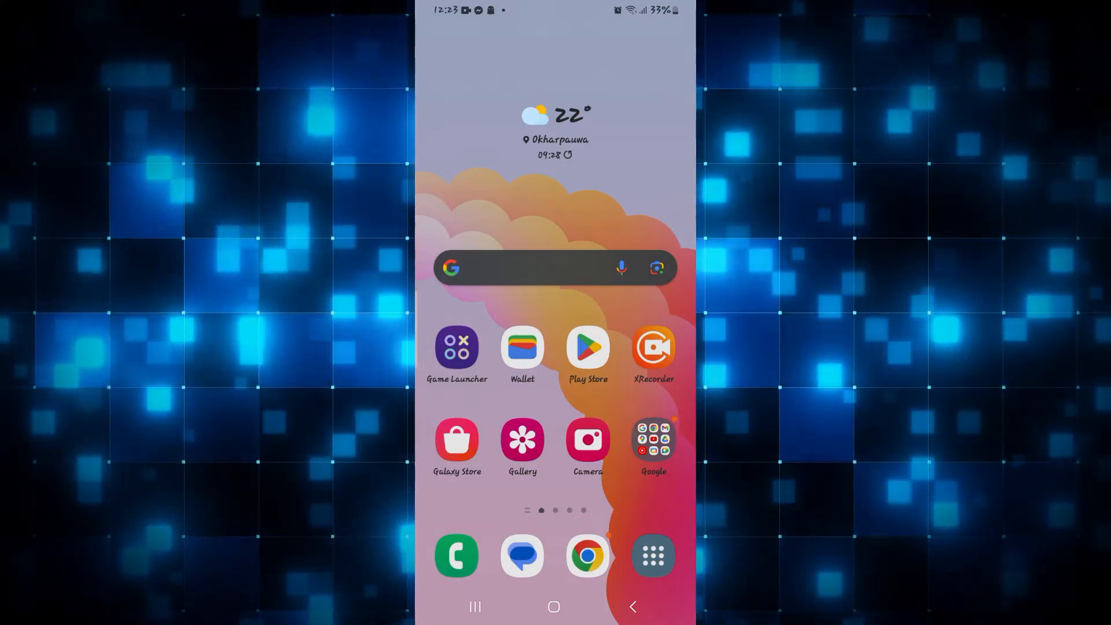
- Launch Google Wallet from the home screen, landing on its empty main Wallet screen
{"action": "left_click", "coordinate": [522, 347]}
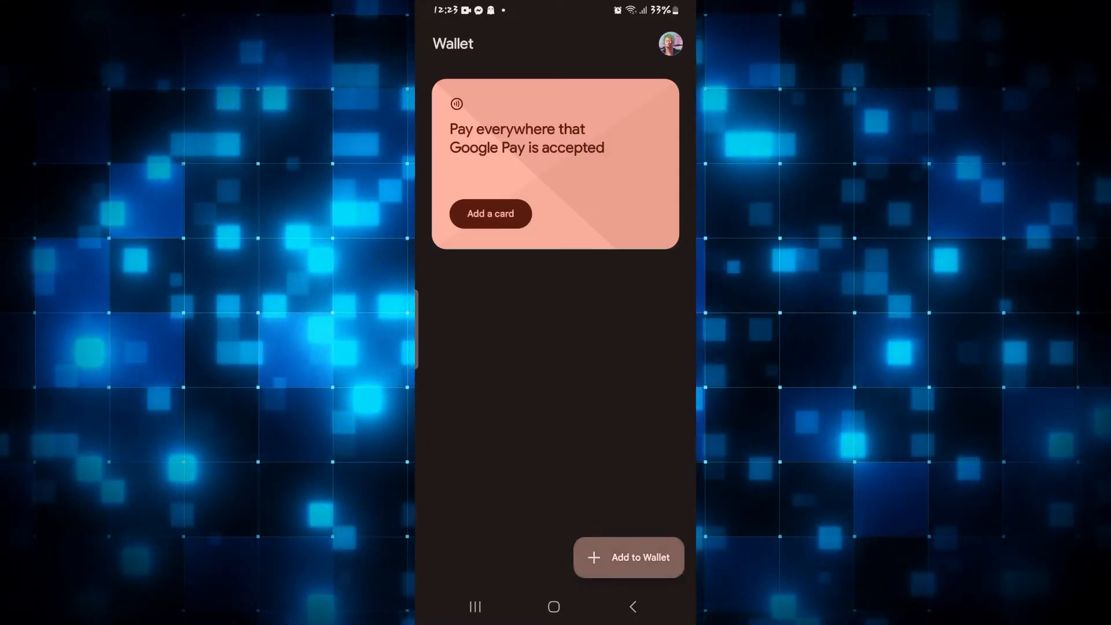
- Show the Add to Wallet choices (Transport pass, Loyalty, Gift card, Payment card), then dismiss them
{"action": "left_click", "coordinate": [627, 557]}
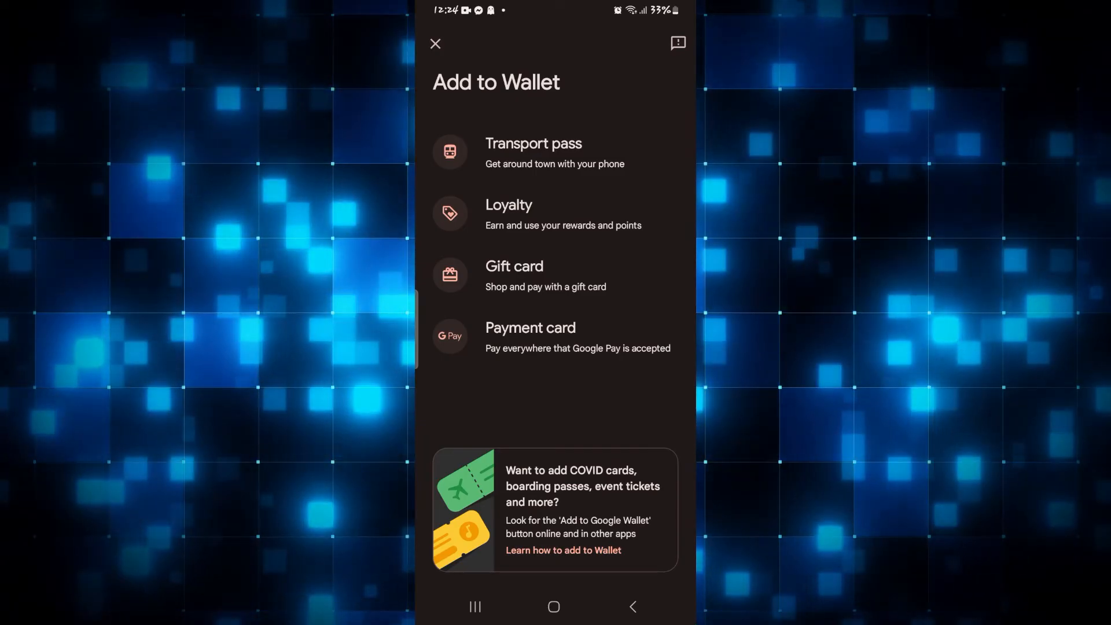
{"action": "left_click", "coordinate": [435, 42]}
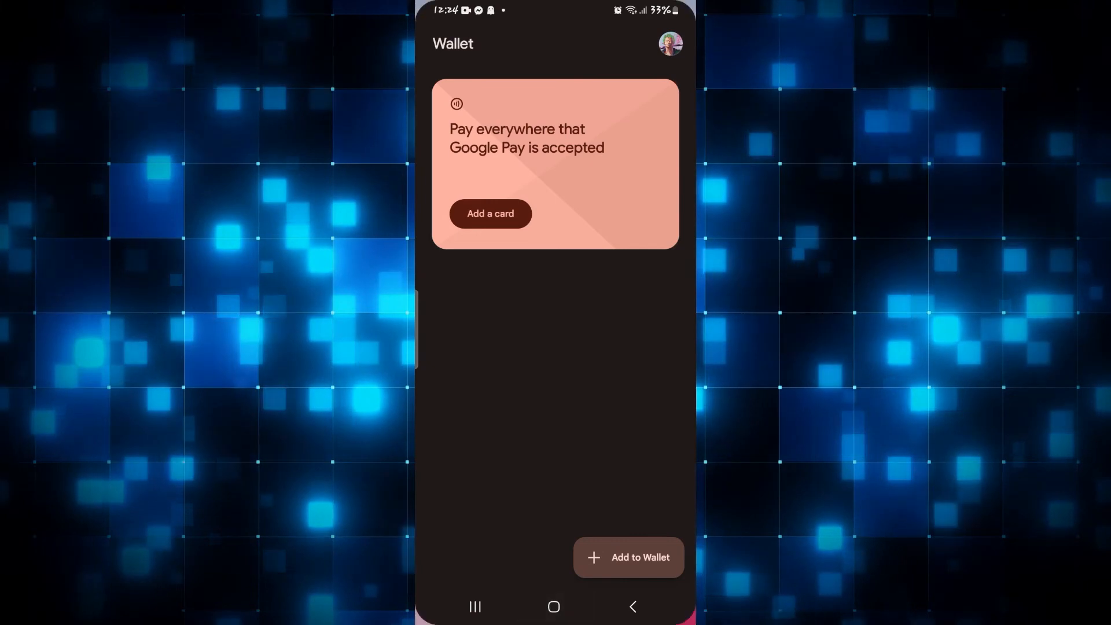
- Leave Google Wallet and return to the Android home screen with no card added
{"action": "left_click", "coordinate": [553, 606]}
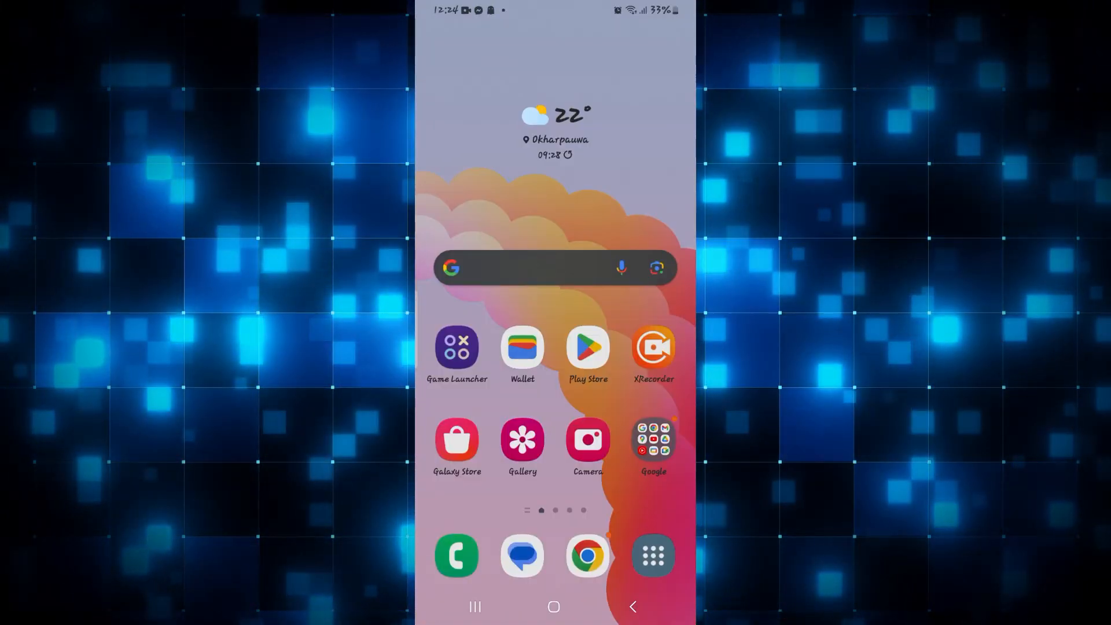